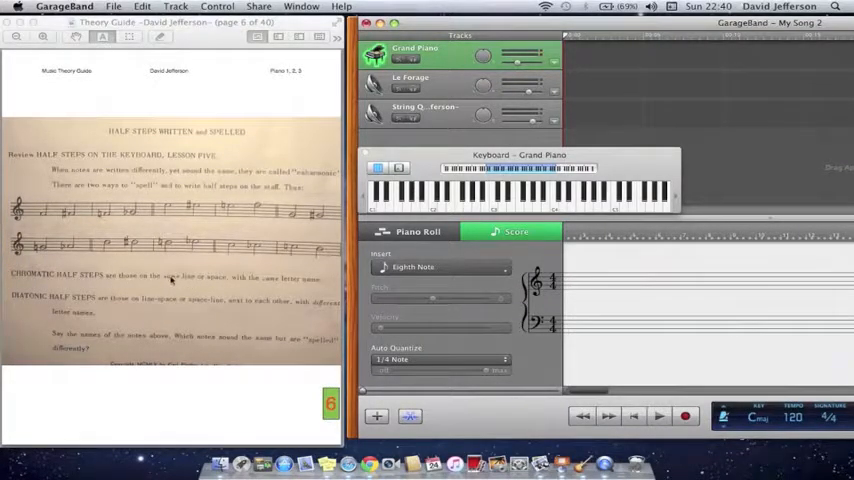
pyautogui.moveTo(258, 293)
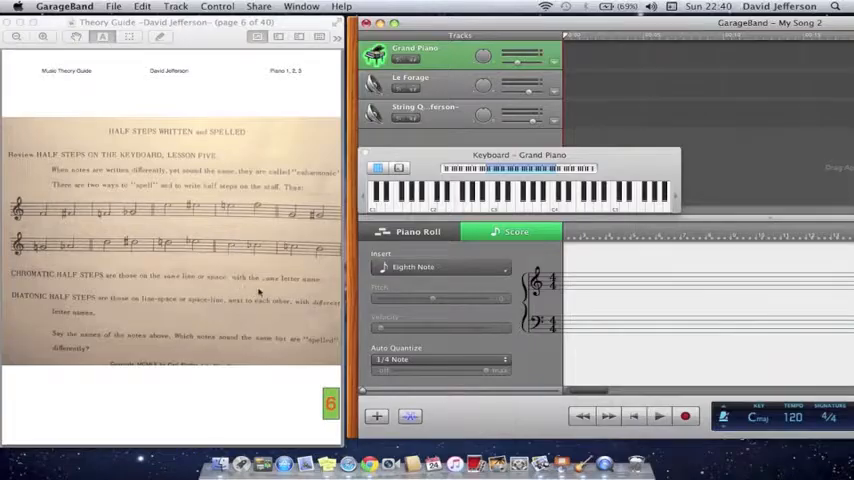